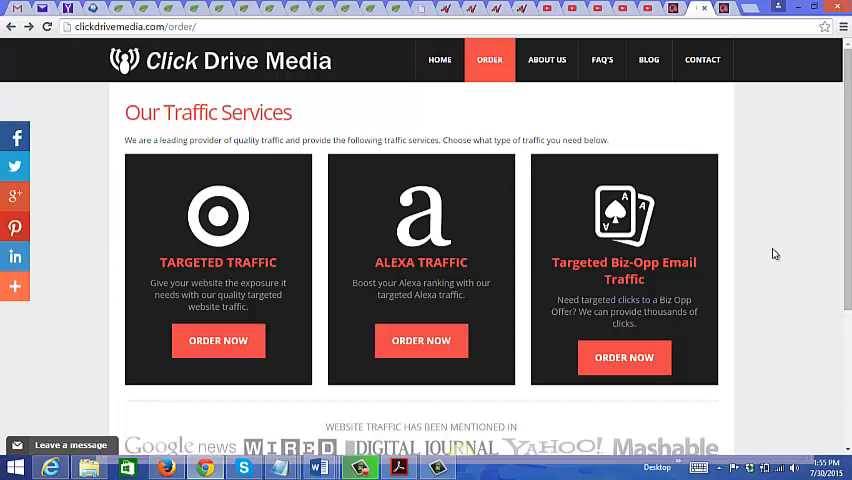
pyautogui.moveTo(585, 307)
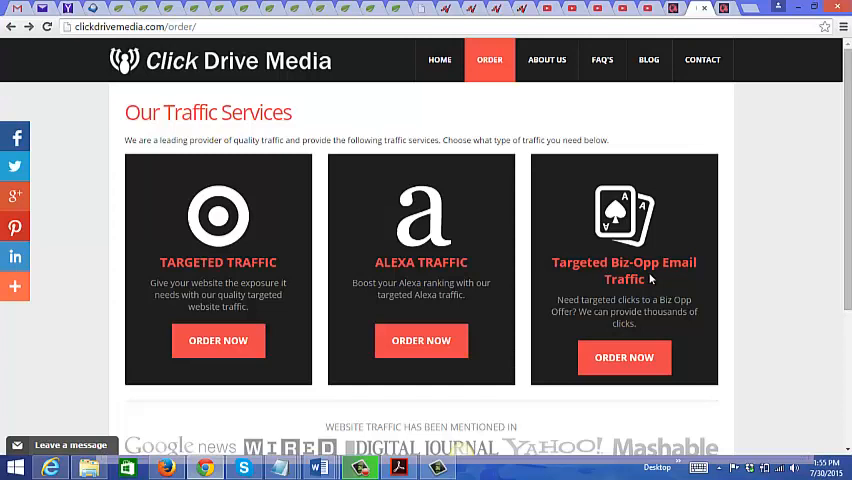
pyautogui.moveTo(678, 289)
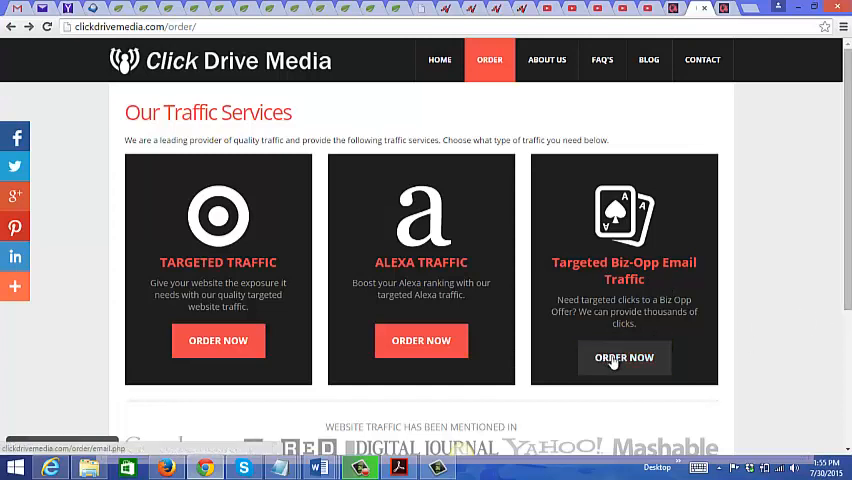
# Open the Biz-Opp Email Traffic packages and browse tiers up to 250,000 visitors at $824.99
pyautogui.click(624, 357)
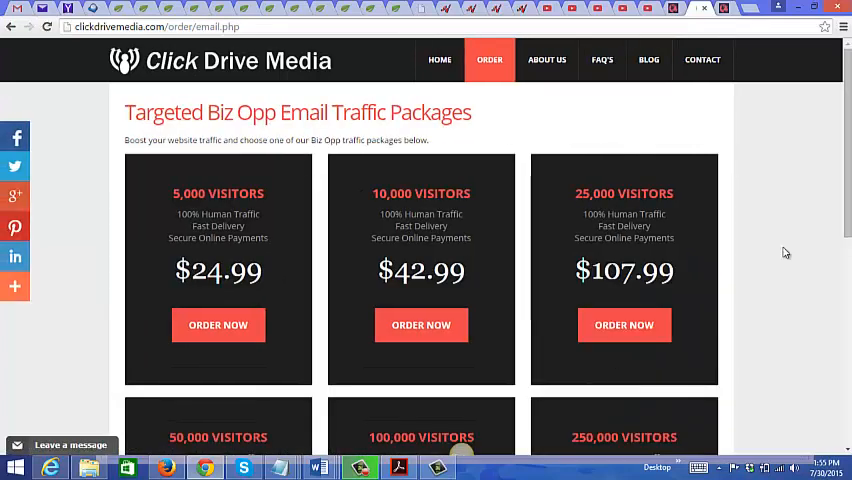
pyautogui.scroll(-3)
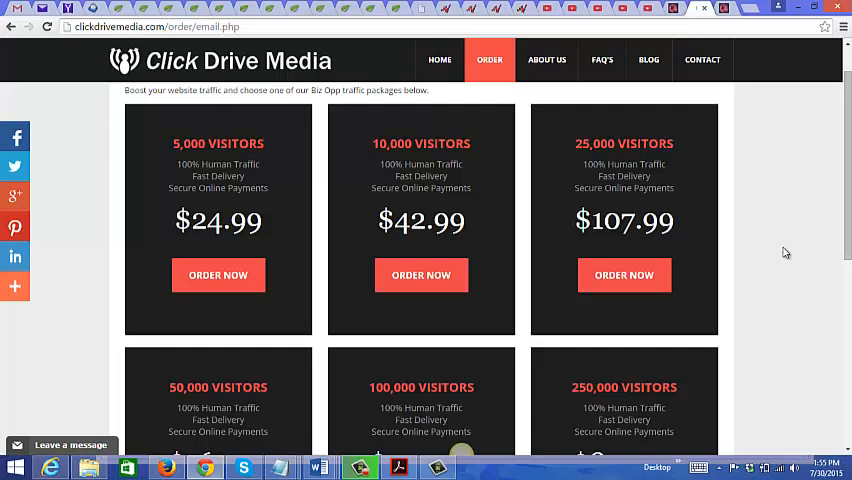
pyautogui.moveTo(205, 150)
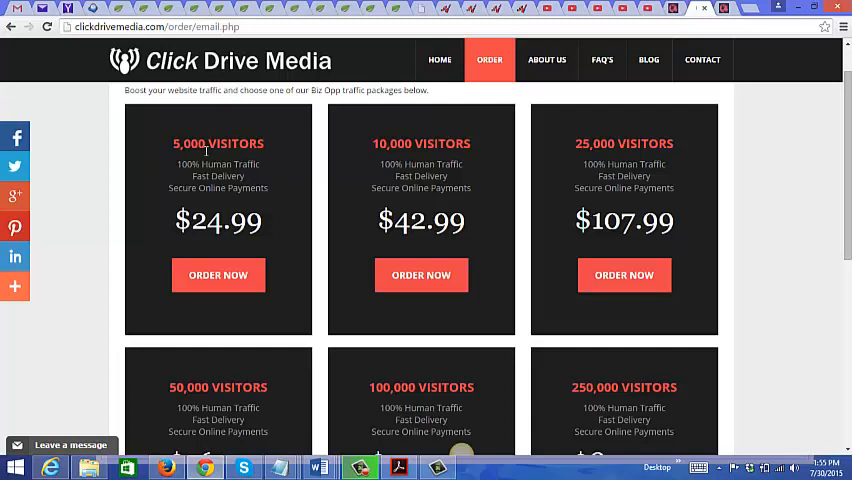
pyautogui.moveTo(824, 371)
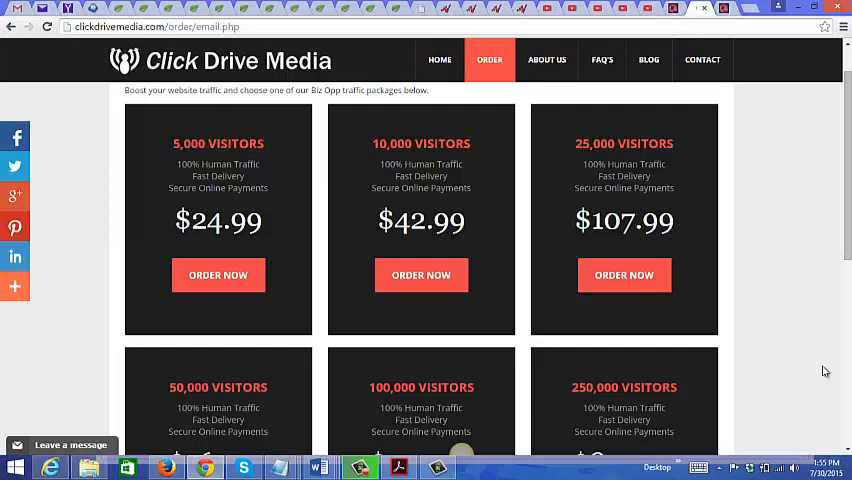
pyautogui.scroll(-3)
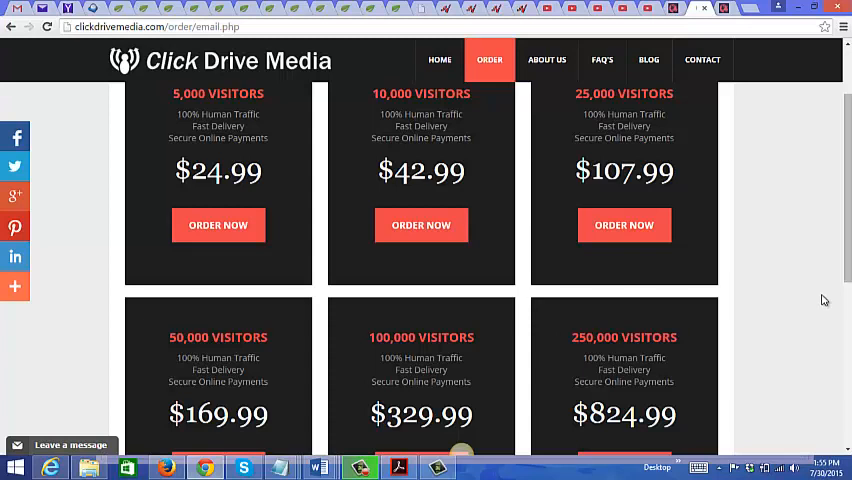
pyautogui.scroll(3)
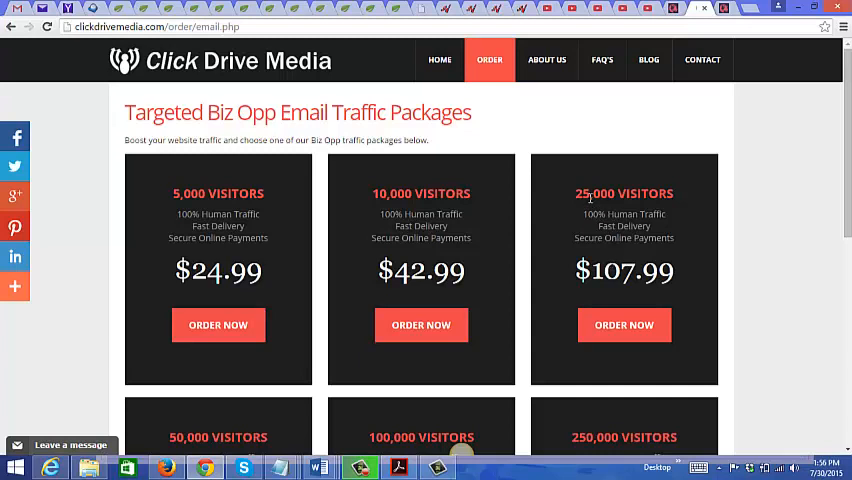
pyautogui.moveTo(651, 199)
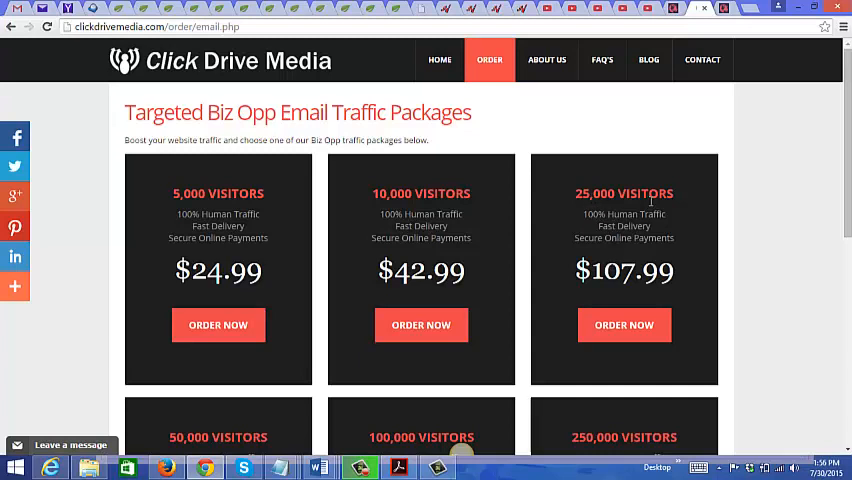